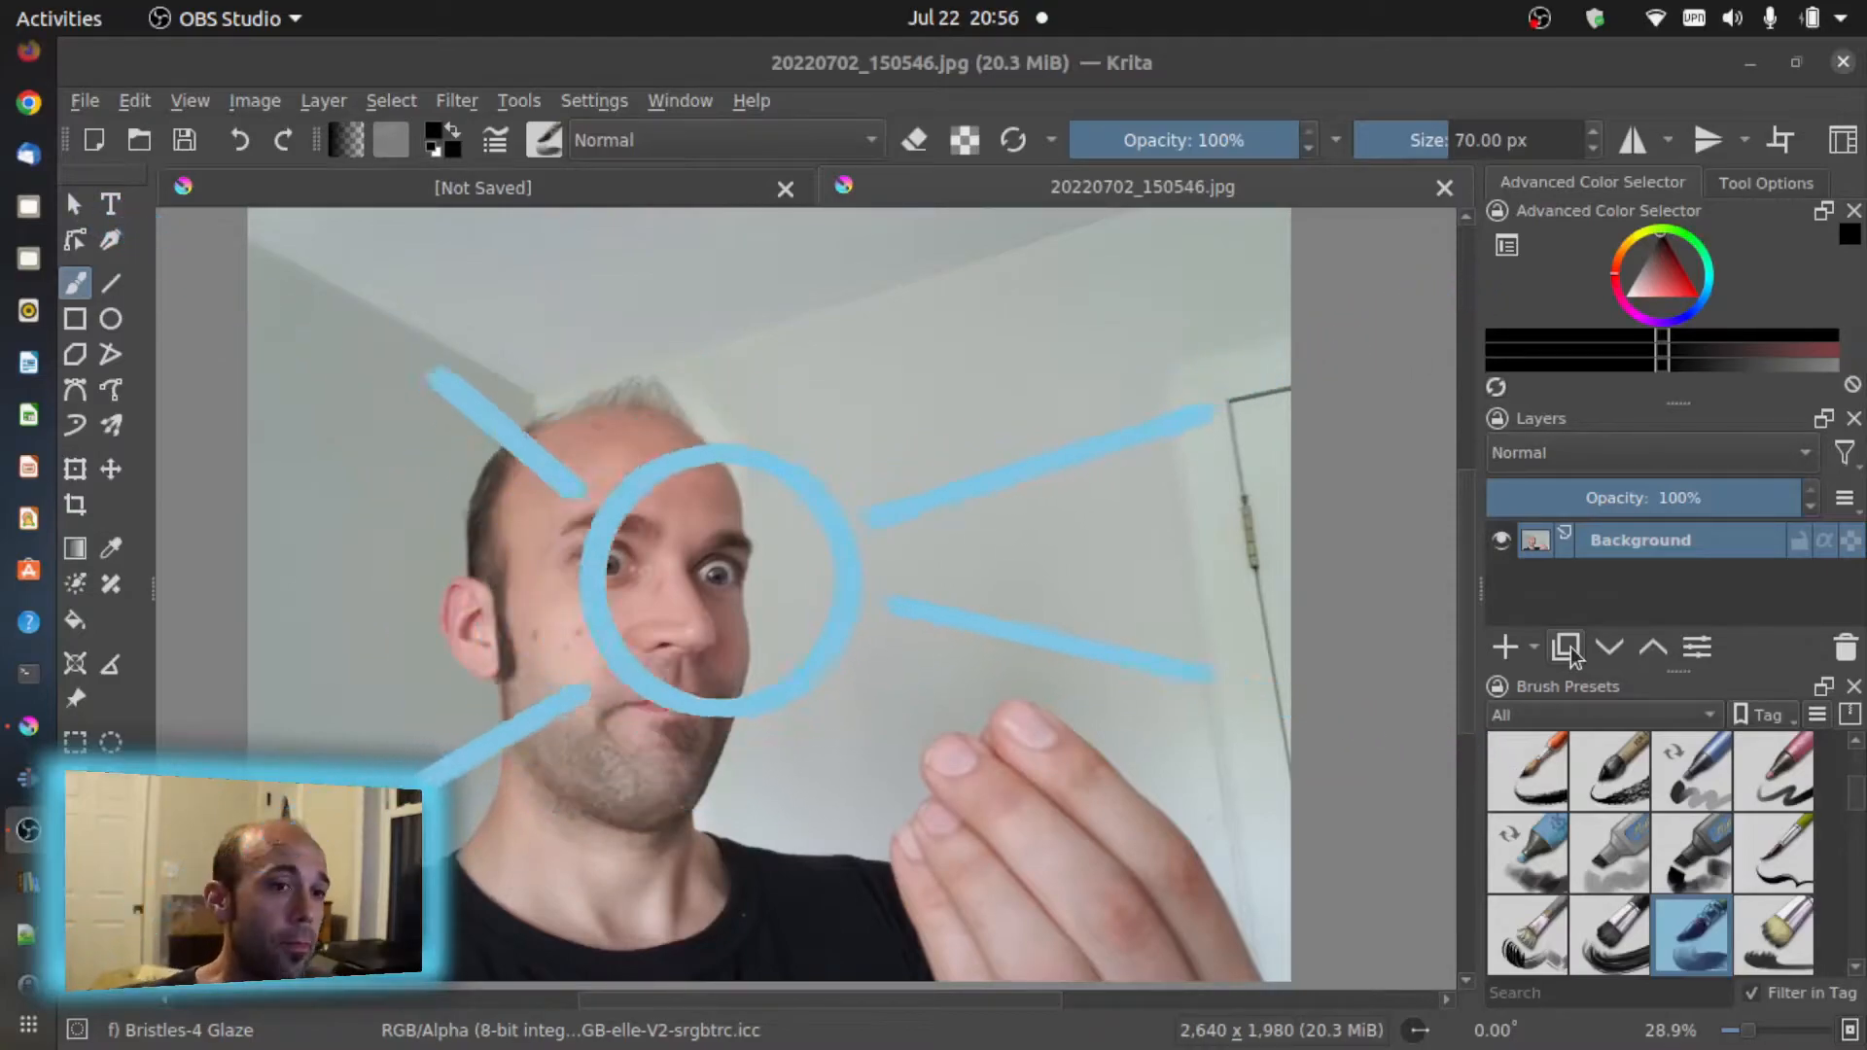
# Step: Duplicate the Background photo layer to create Copy of Background
pyautogui.click(1564, 647)
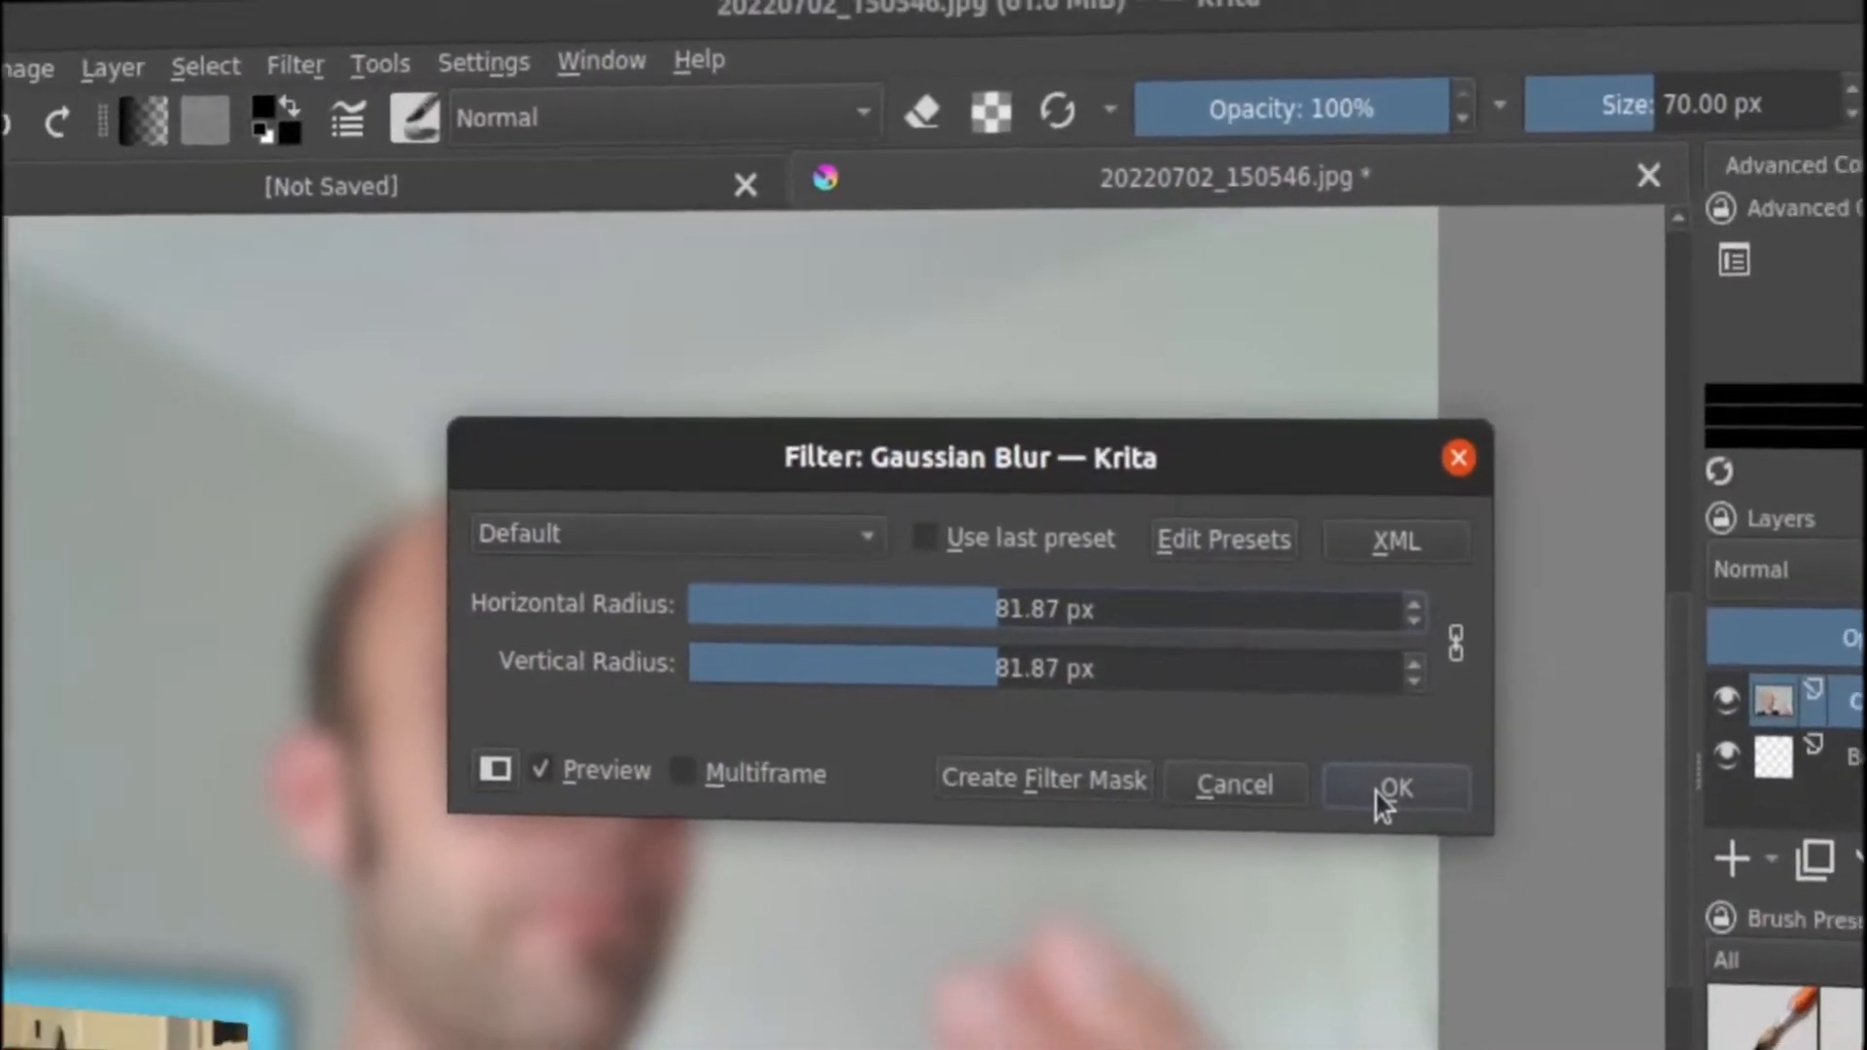
# Step: Apply a Gaussian blur of 81.87 px radius to Copy of Background
pyautogui.click(1393, 789)
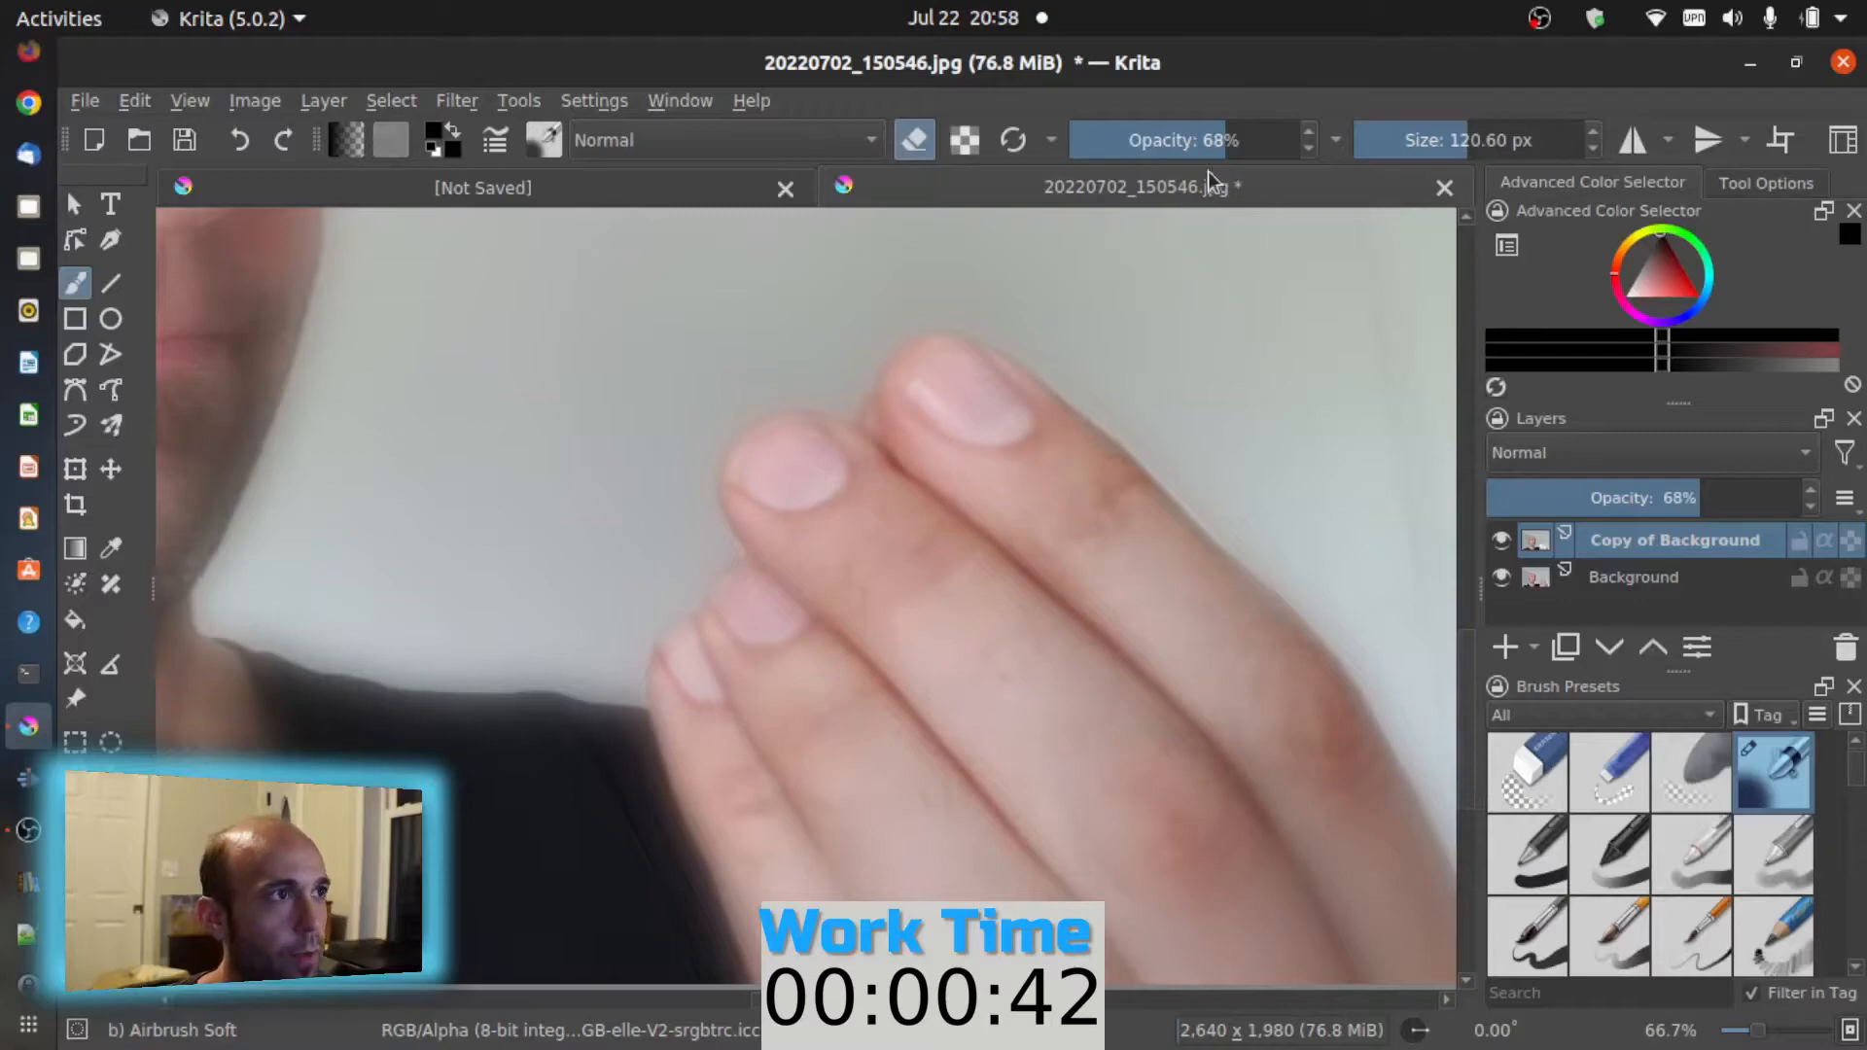
# Step: Set eraser opacity to 24% and the blurred copy layer back to 100% opacity
pyautogui.moveTo(1238, 139); pyautogui.dragTo(1096, 139)
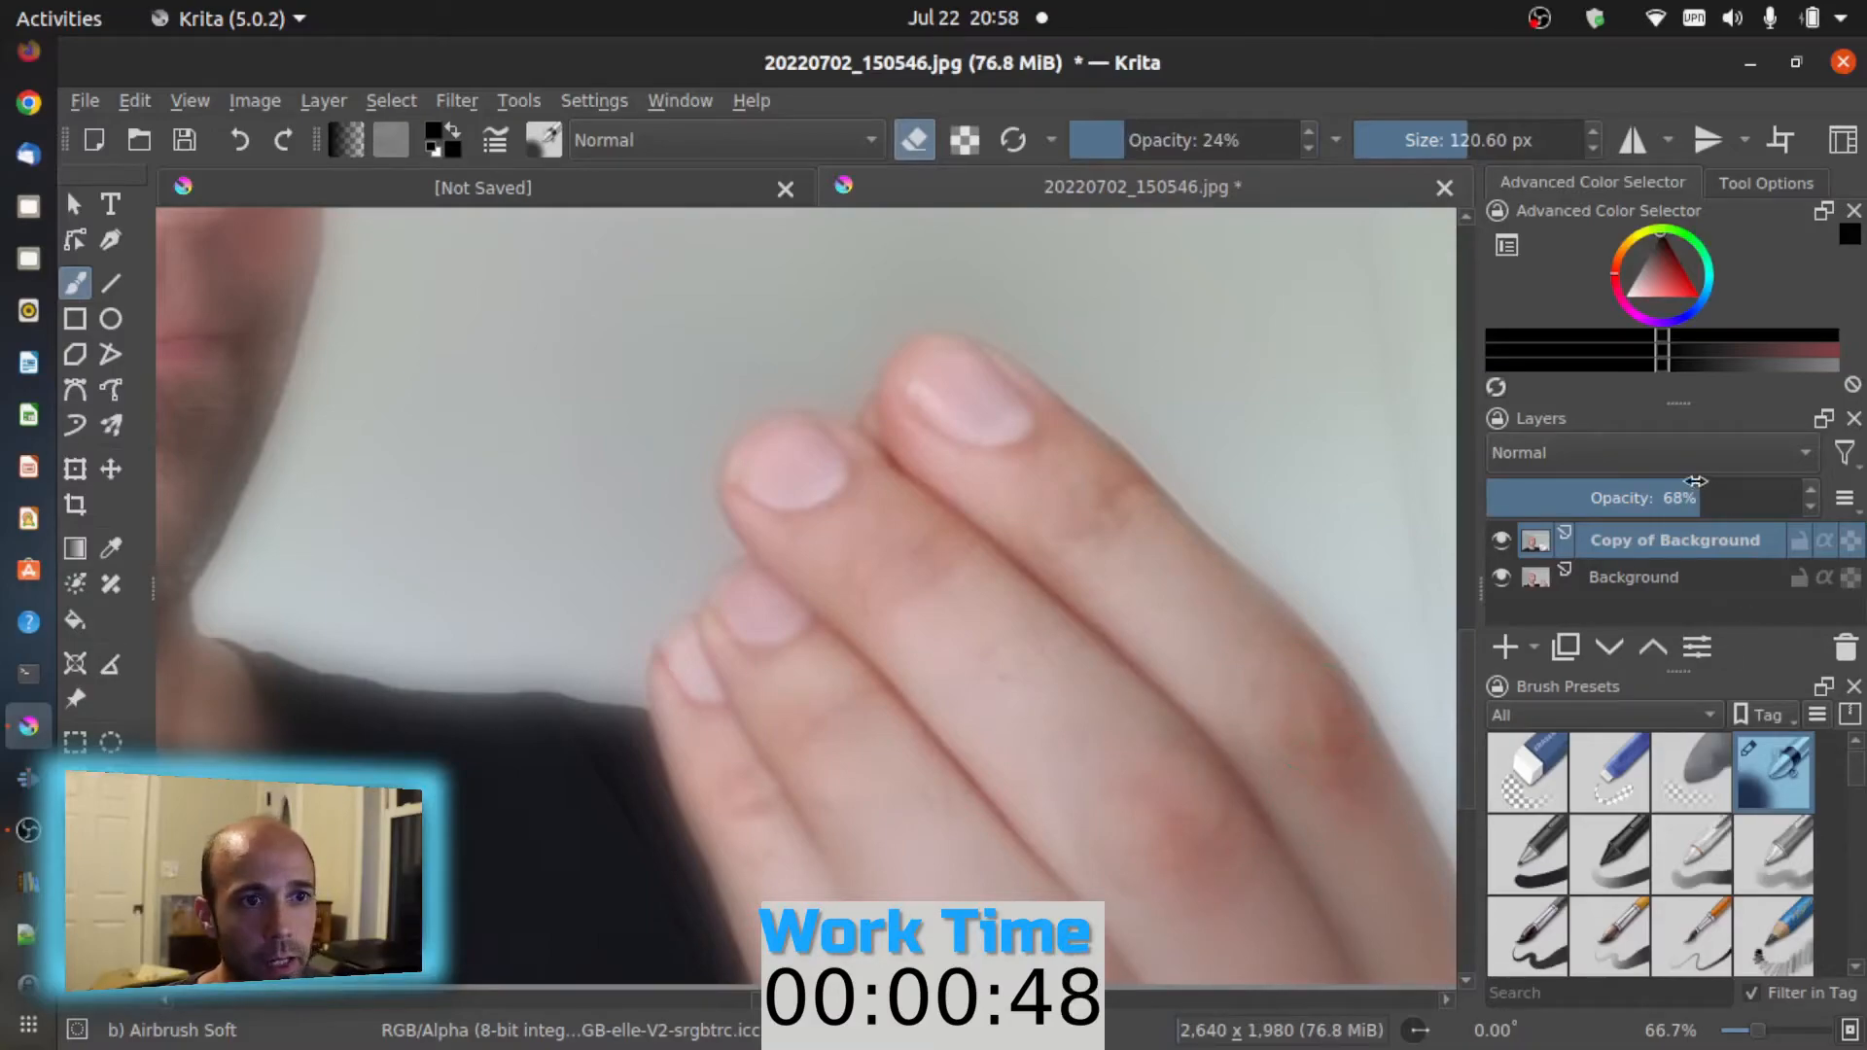
pyautogui.moveTo(1655, 497); pyautogui.dragTo(1810, 497)
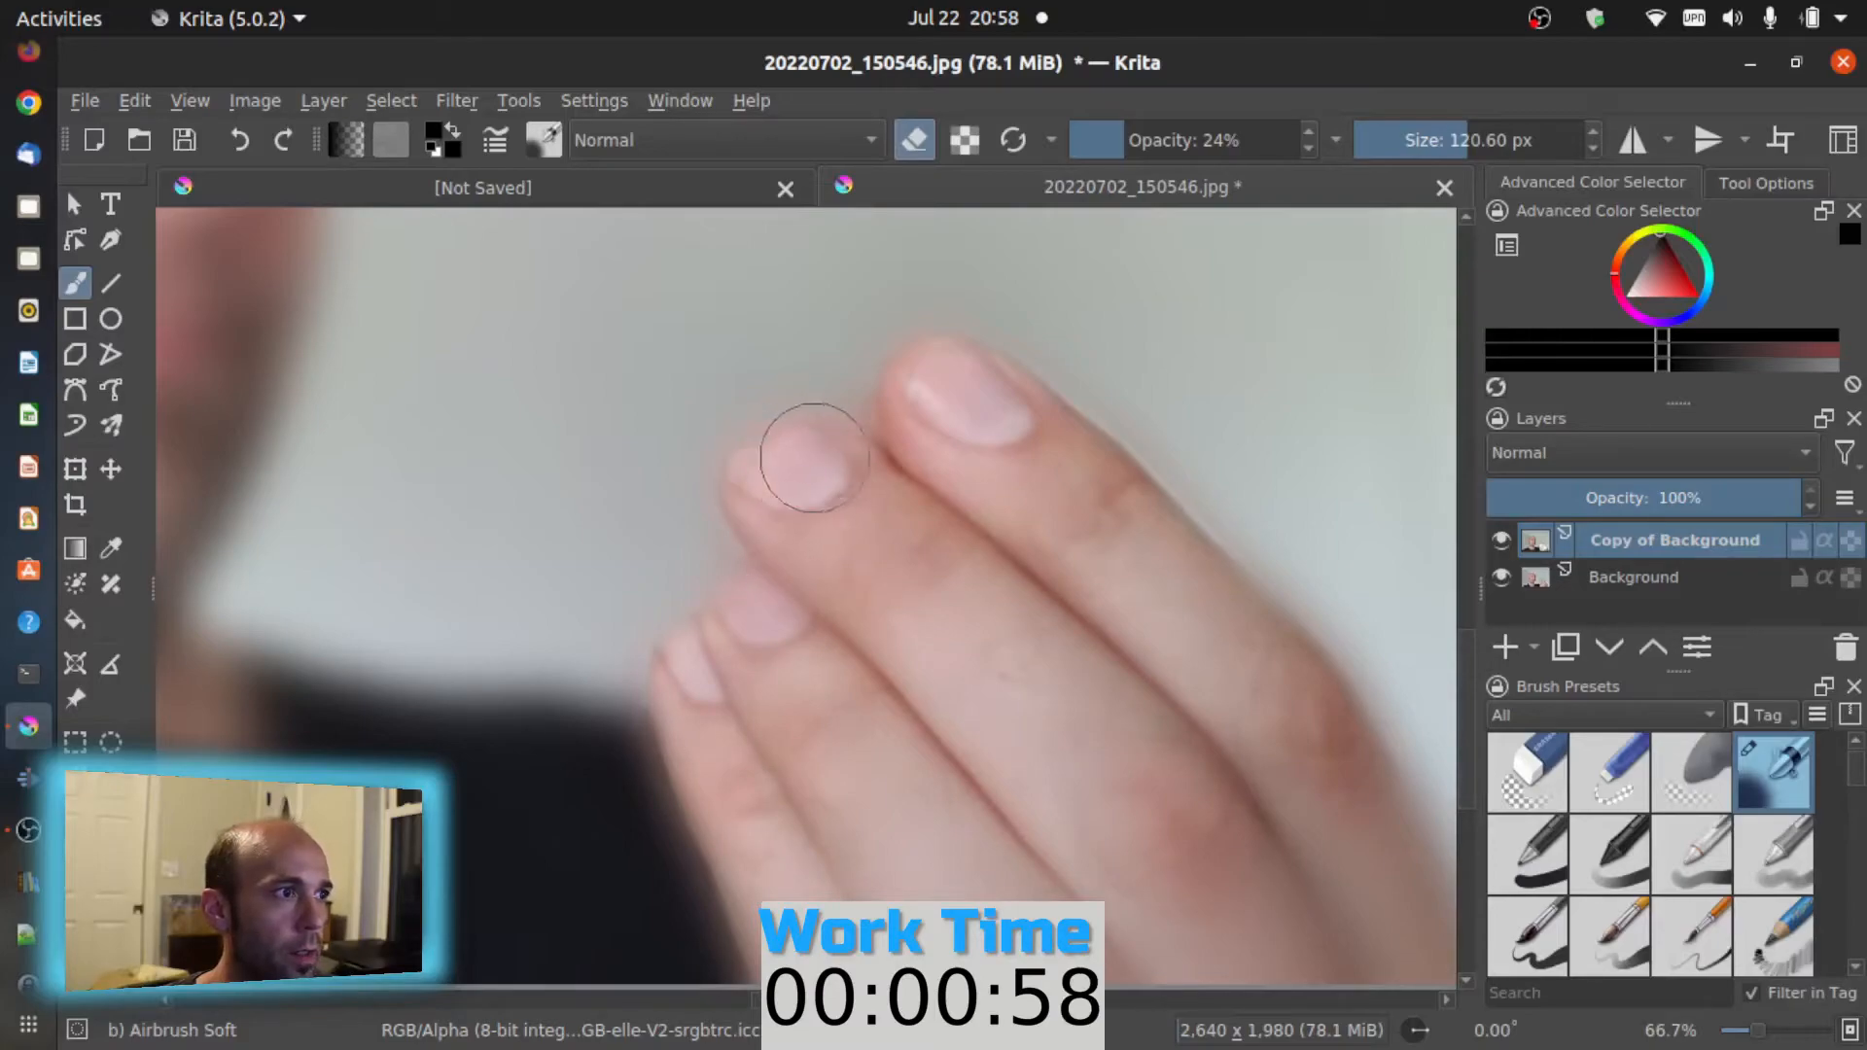
pyautogui.moveTo(1102, 458)
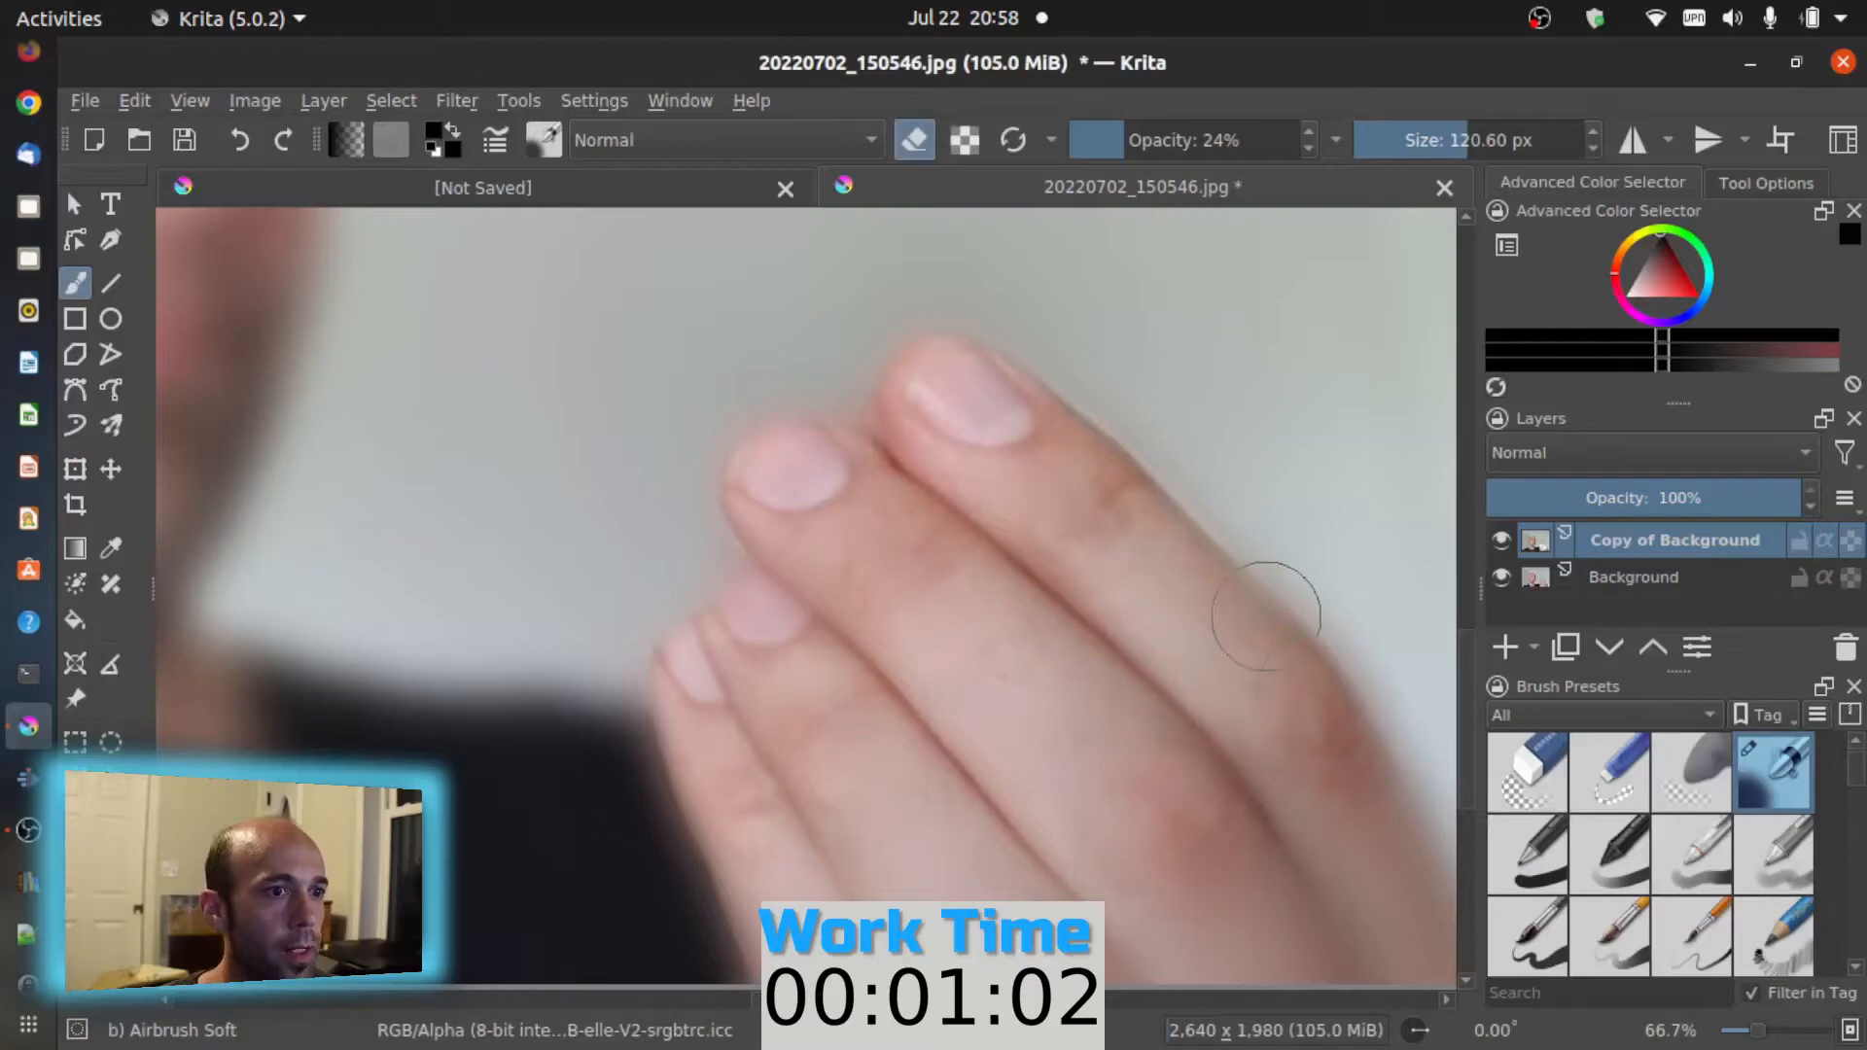
pyautogui.scroll(-3)
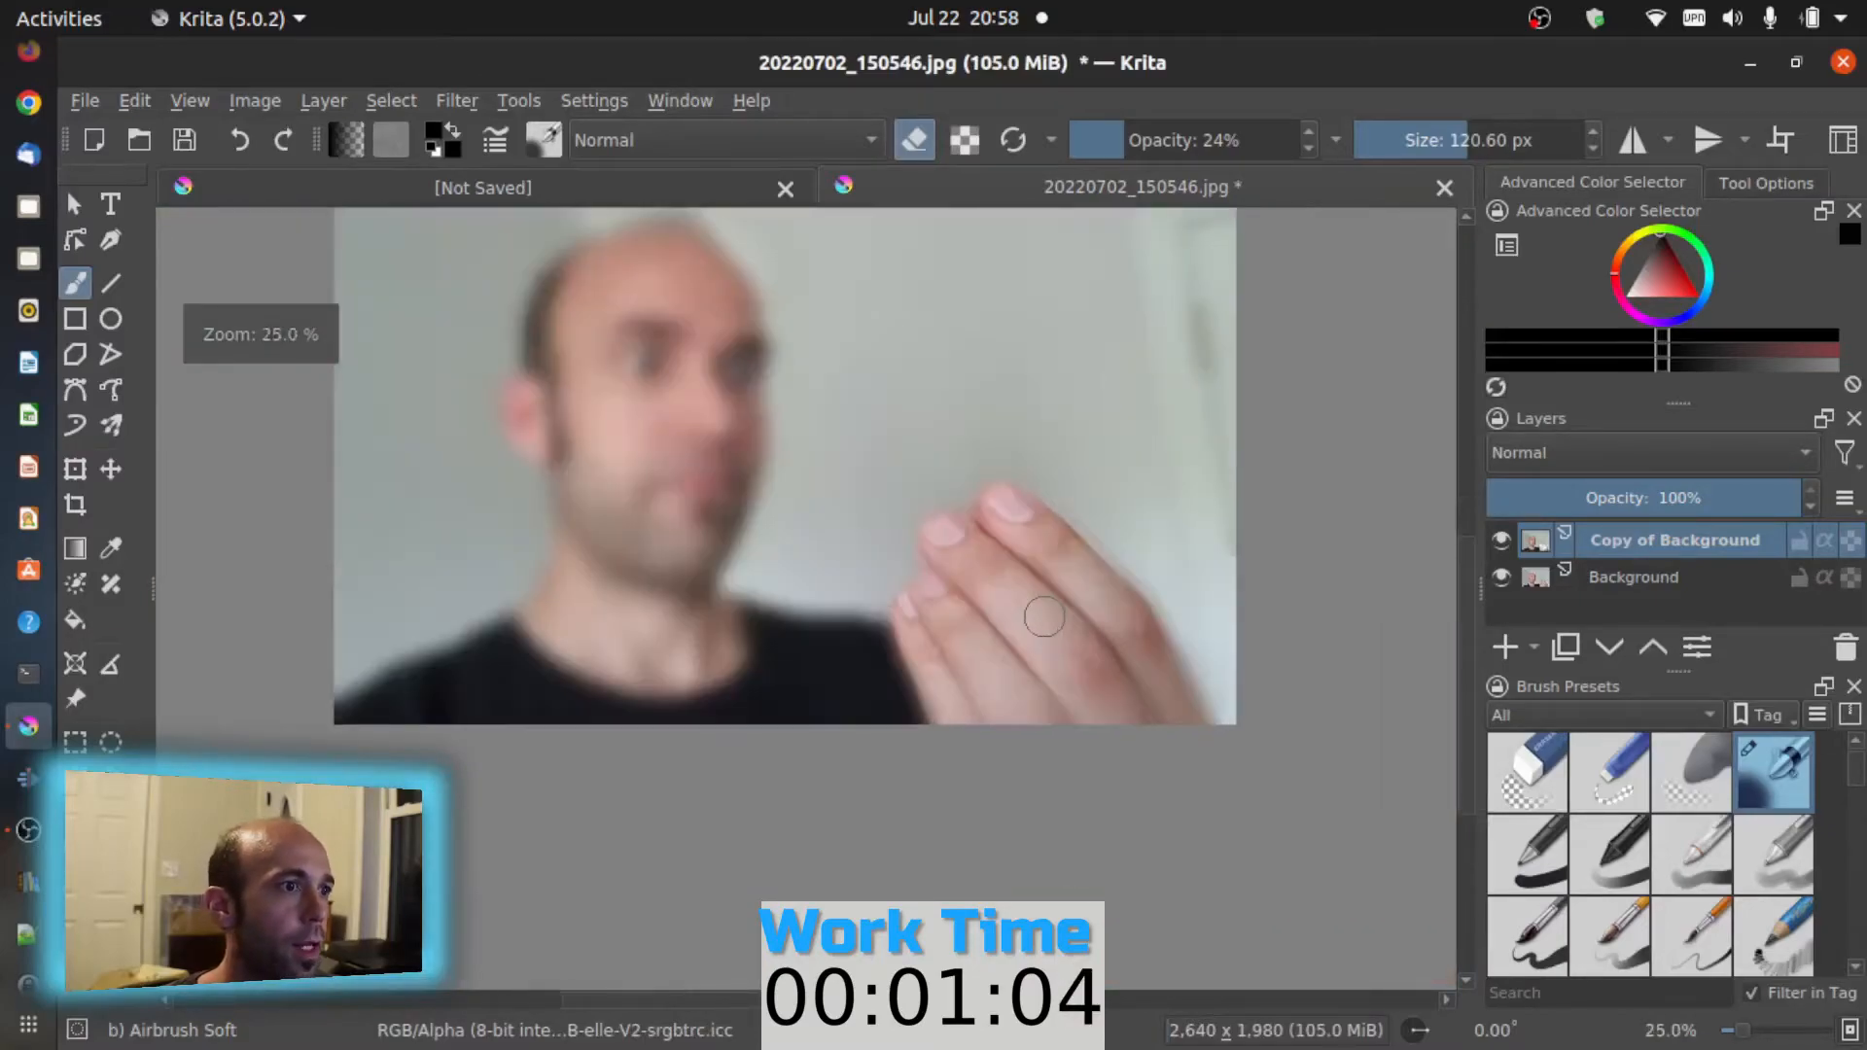